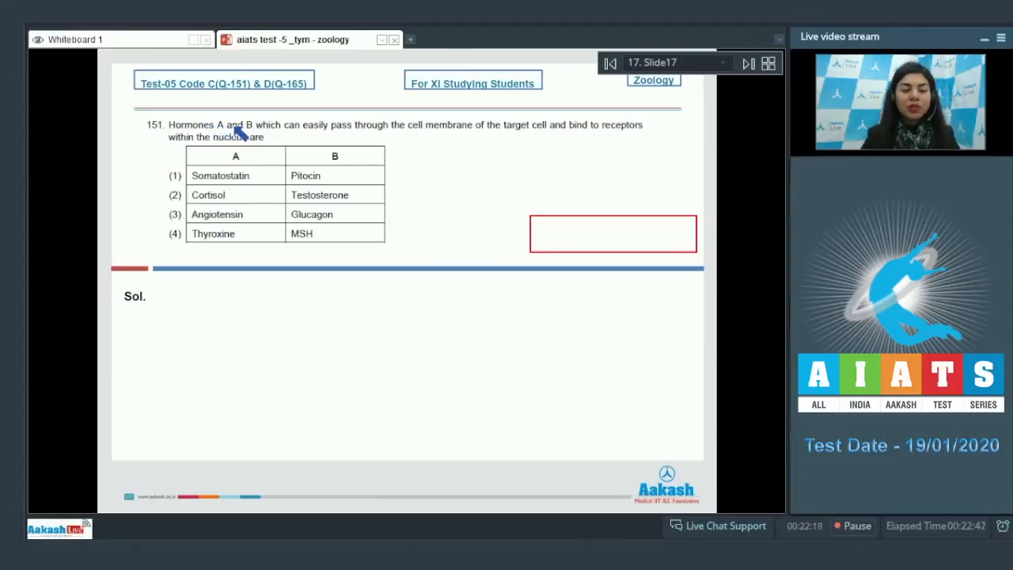
mouse_move(380, 138)
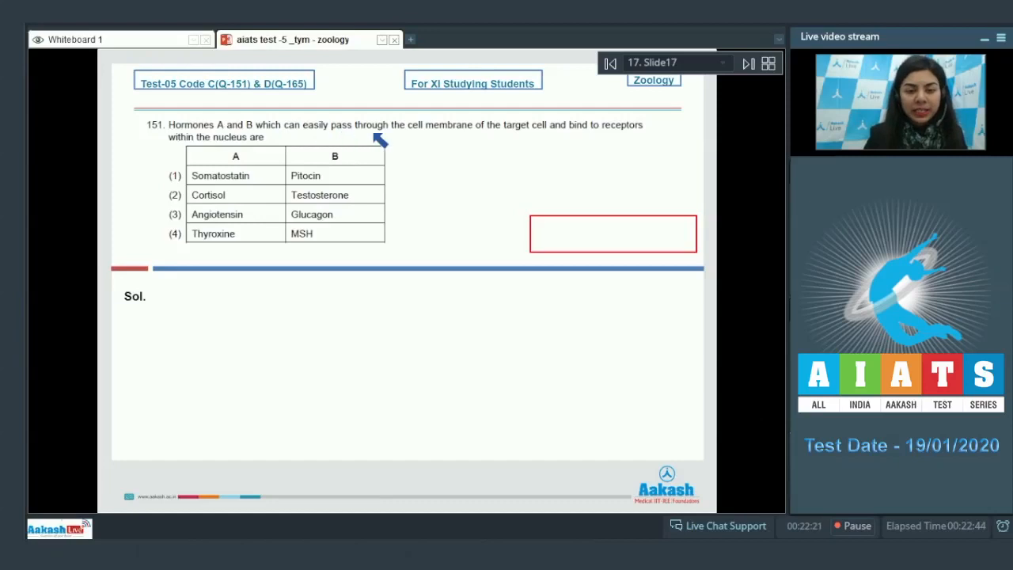
mouse_move(550, 138)
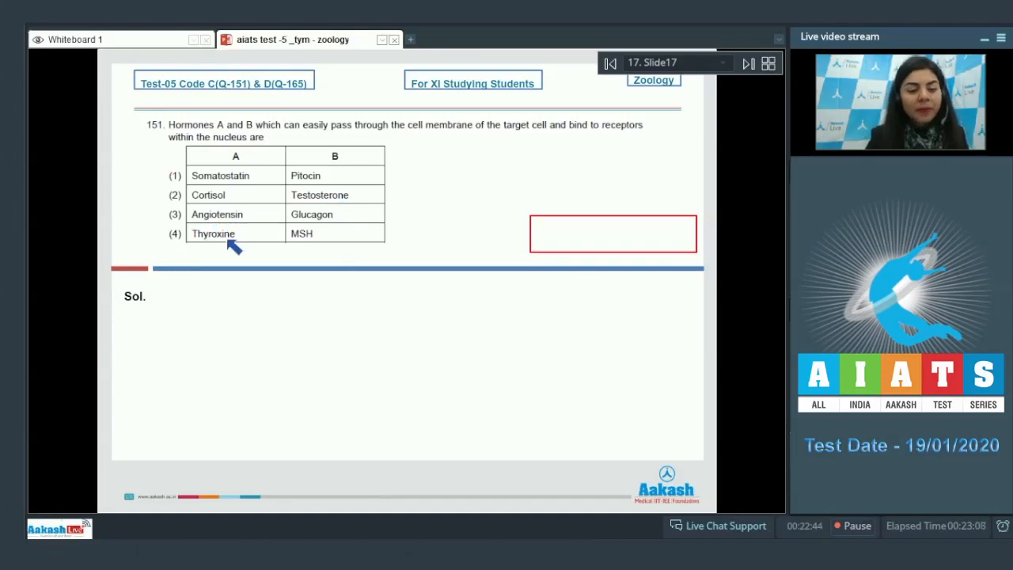
mouse_move(301, 244)
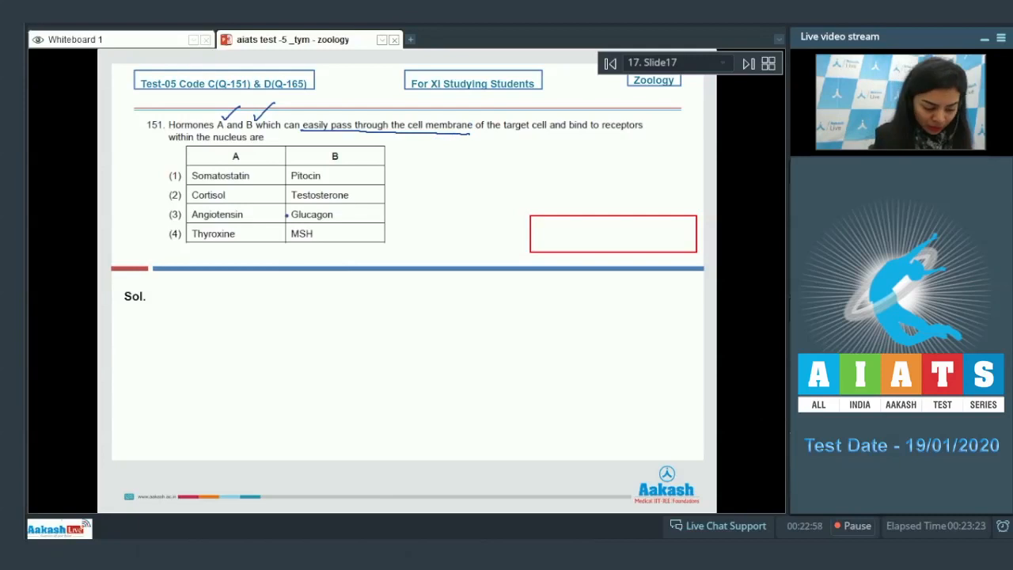
- Handwrite 'Lipid soluble hormones – pass through the cell membrane – steroid hormone' under Sol
drag(182, 308, 196, 328)
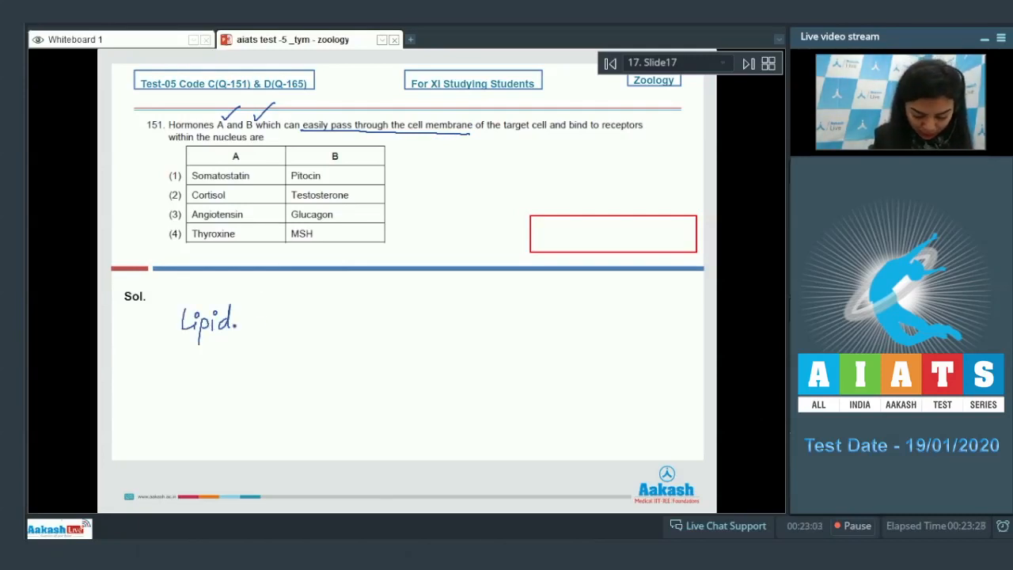
text(soluble hormones)
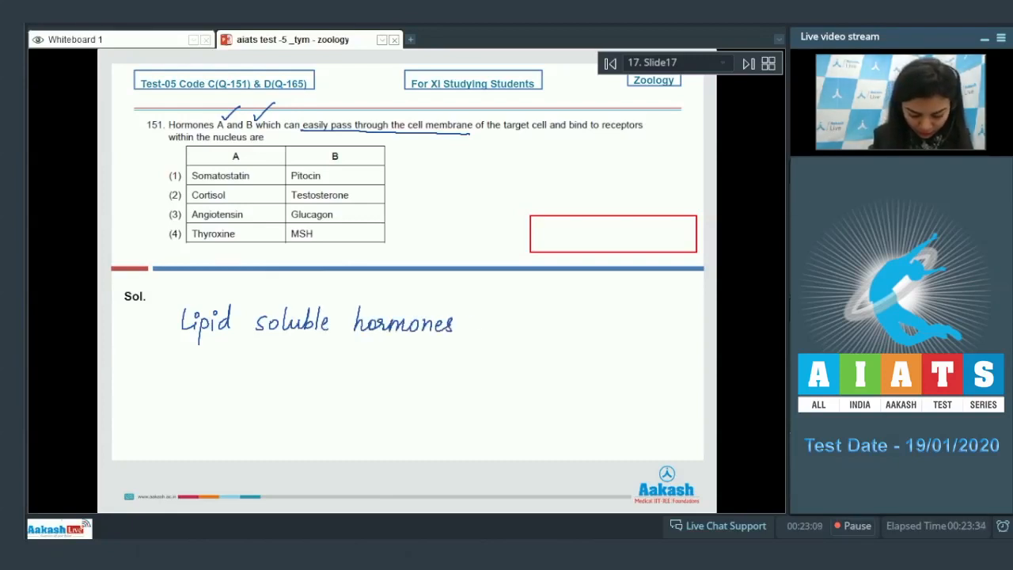
drag(471, 323, 495, 323)
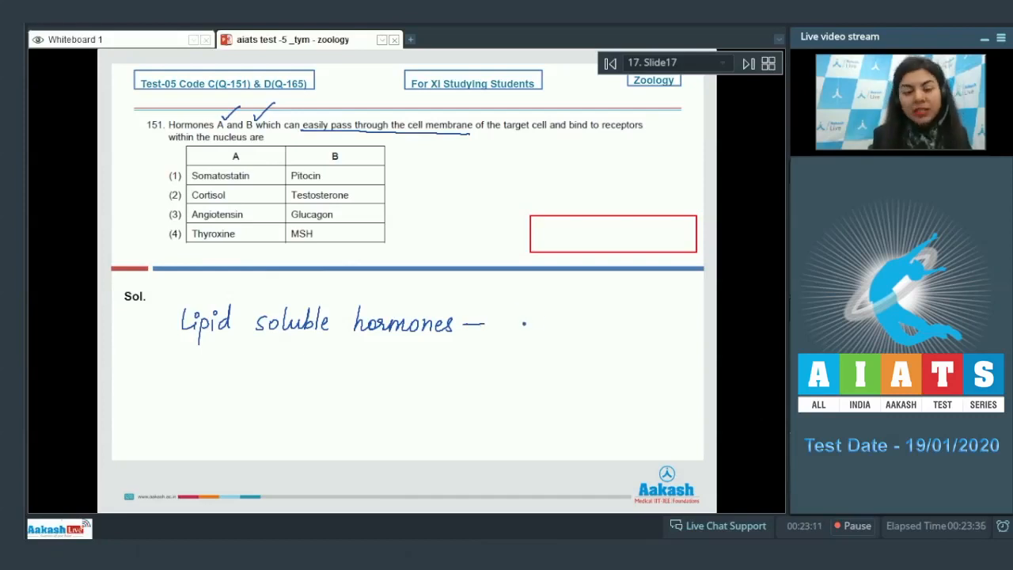
text(pass through)
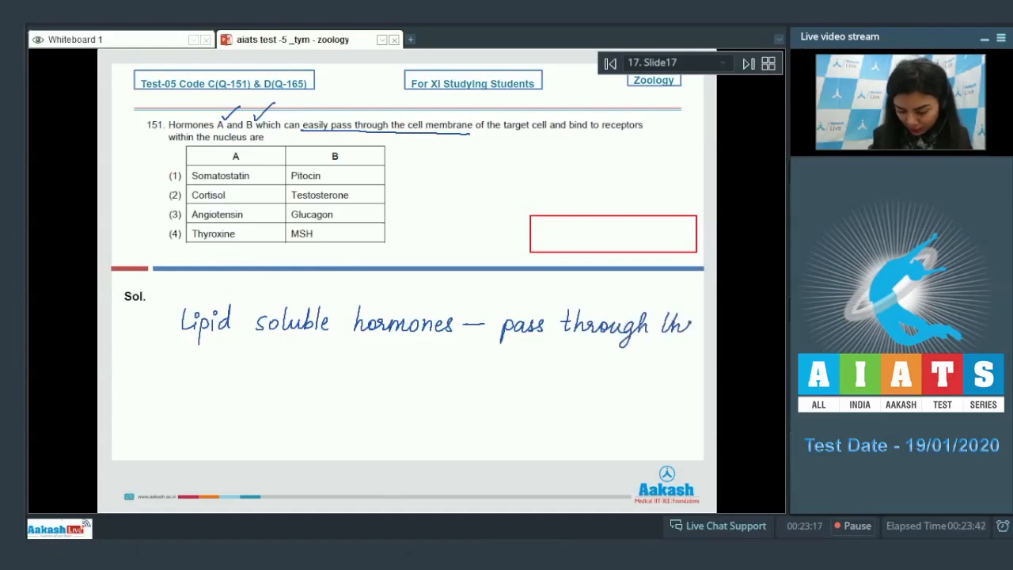
text(the cell.)
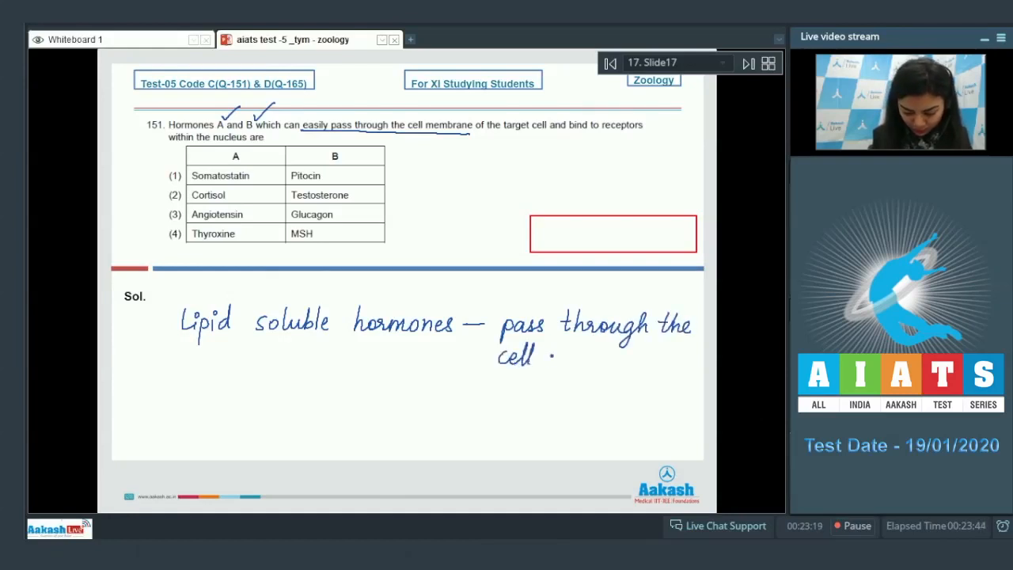
text(membrane)
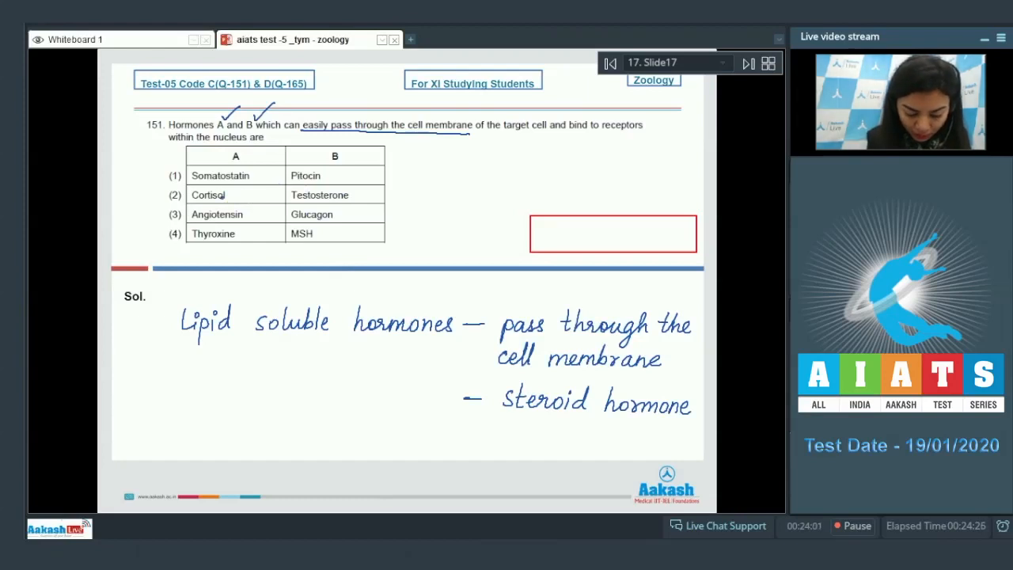
- Circle Cortisol and Testosterone, label them 'Steroid', and write 'Ans - 2' in the box
drag(190, 195, 364, 195)
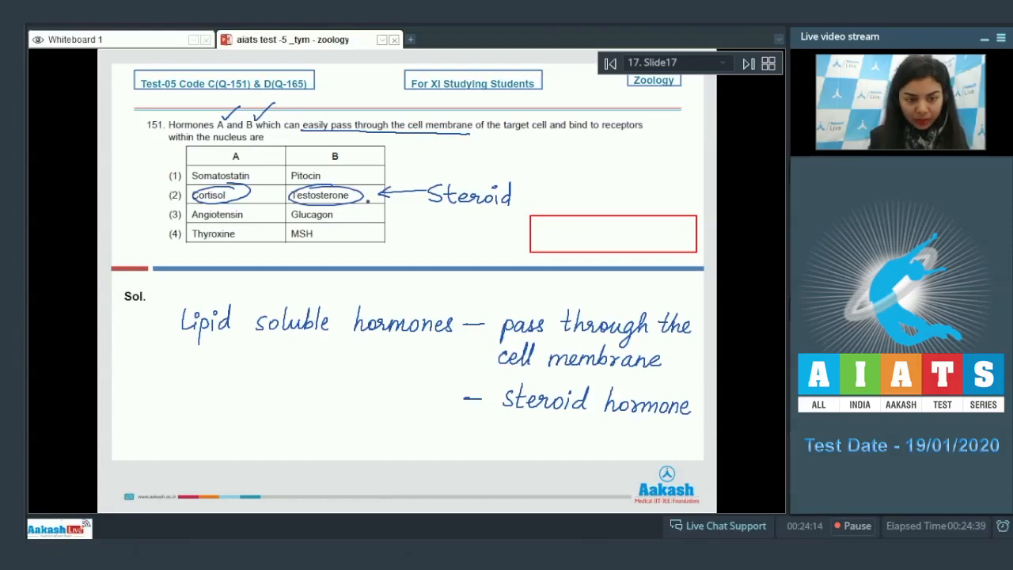
text(Ar)
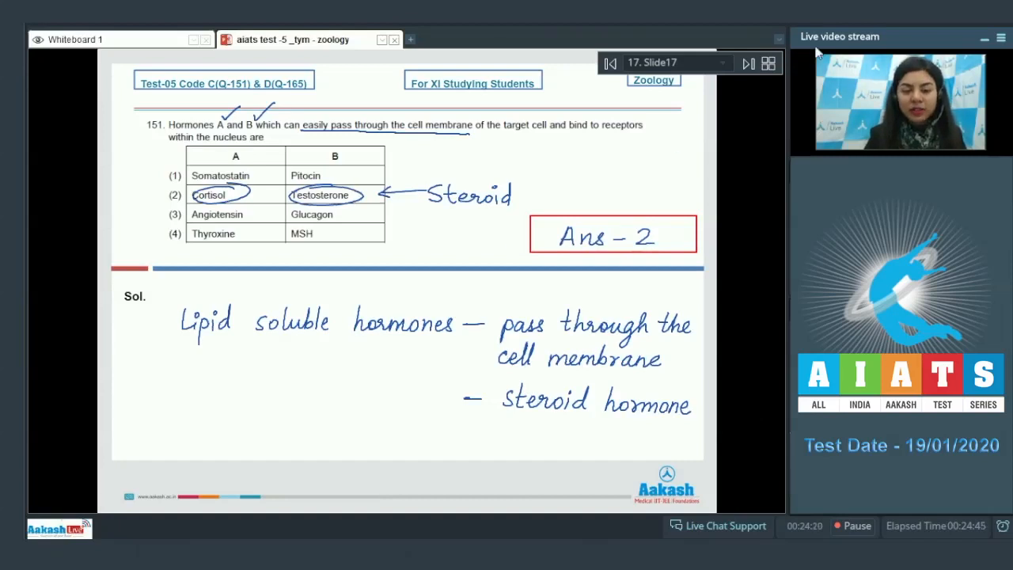
- Advance to slide 18, question 152 on the fight-or-flight response
click(746, 64)
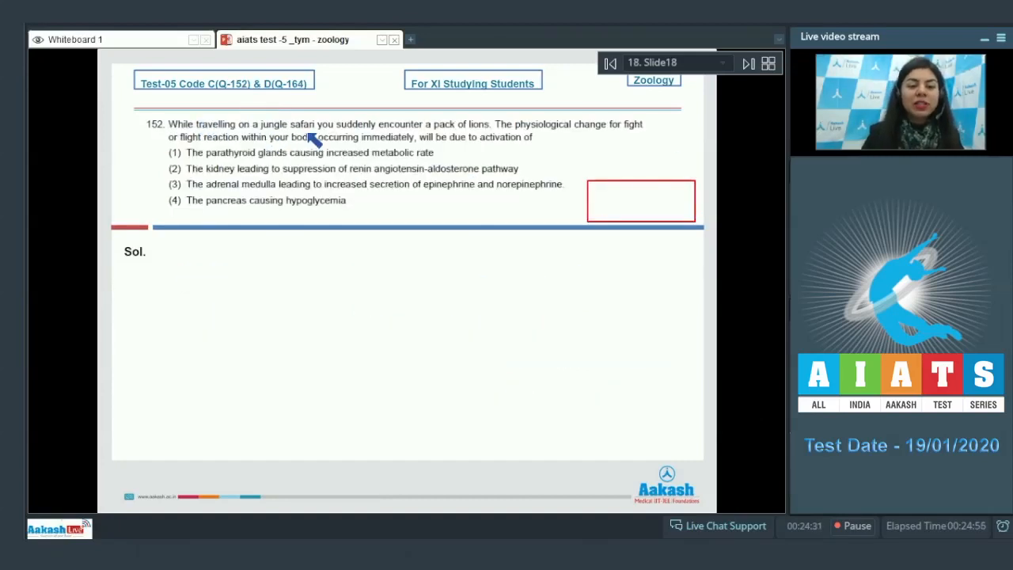
mouse_move(447, 136)
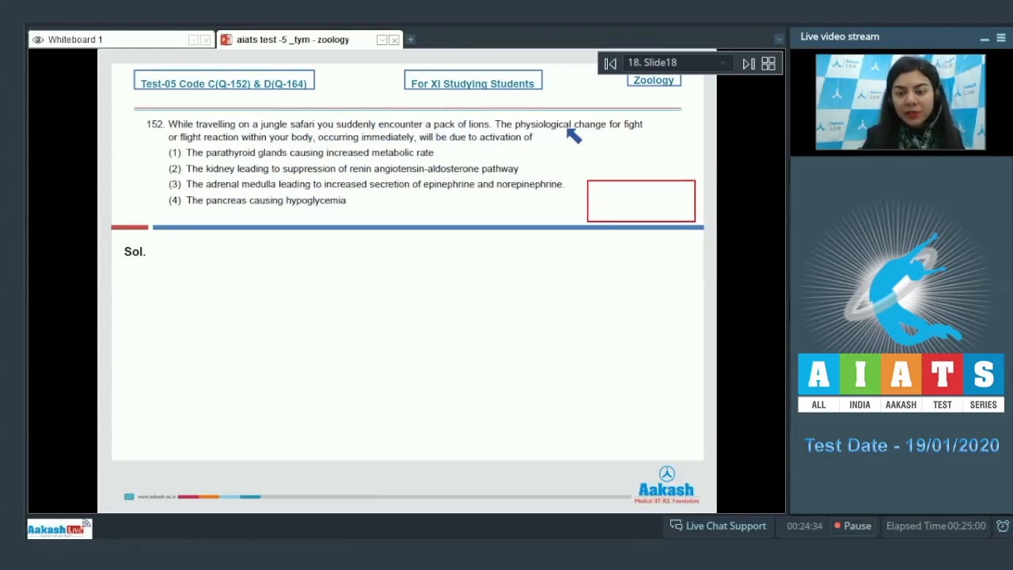
mouse_move(241, 143)
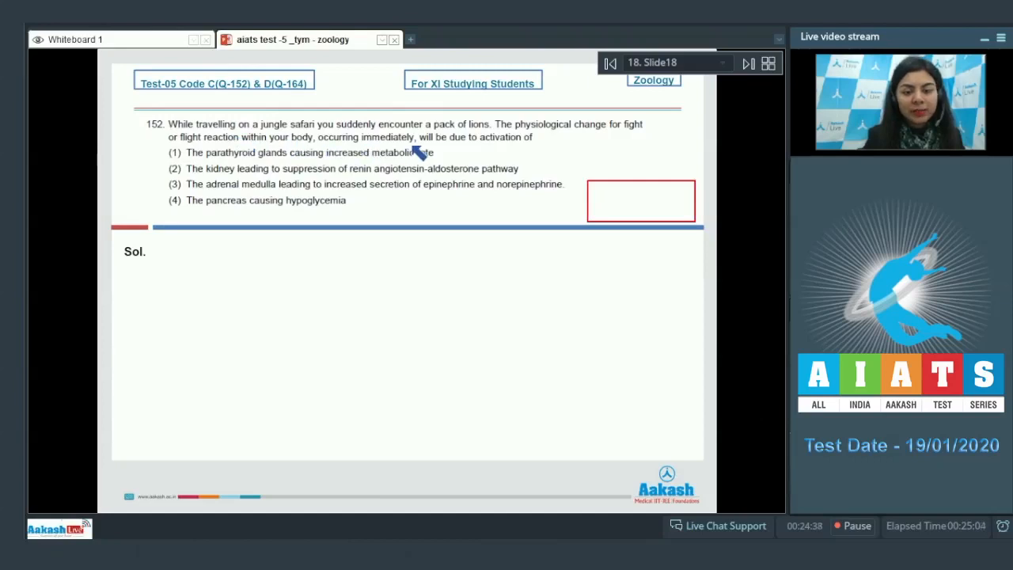
mouse_move(494, 151)
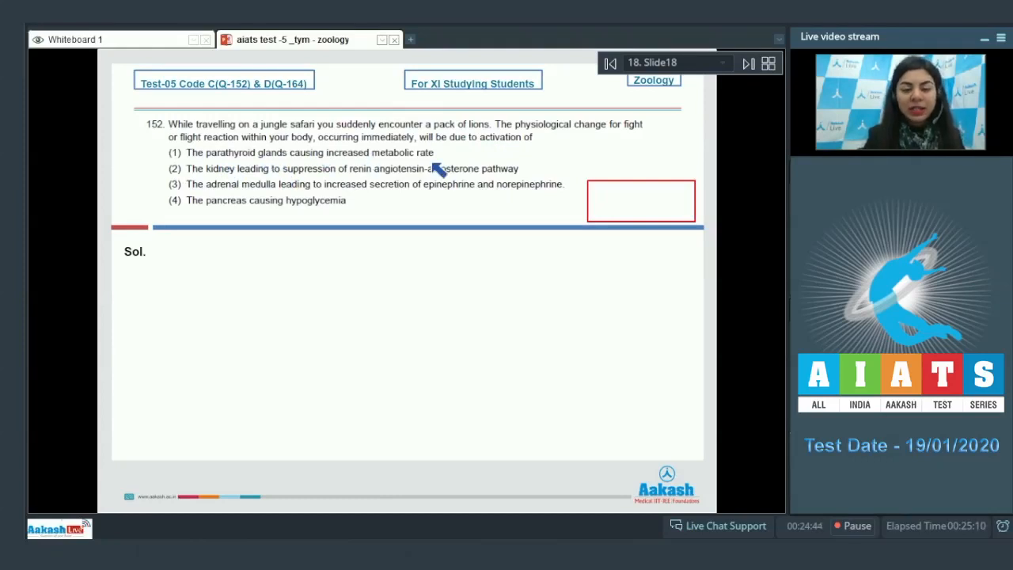
mouse_move(344, 178)
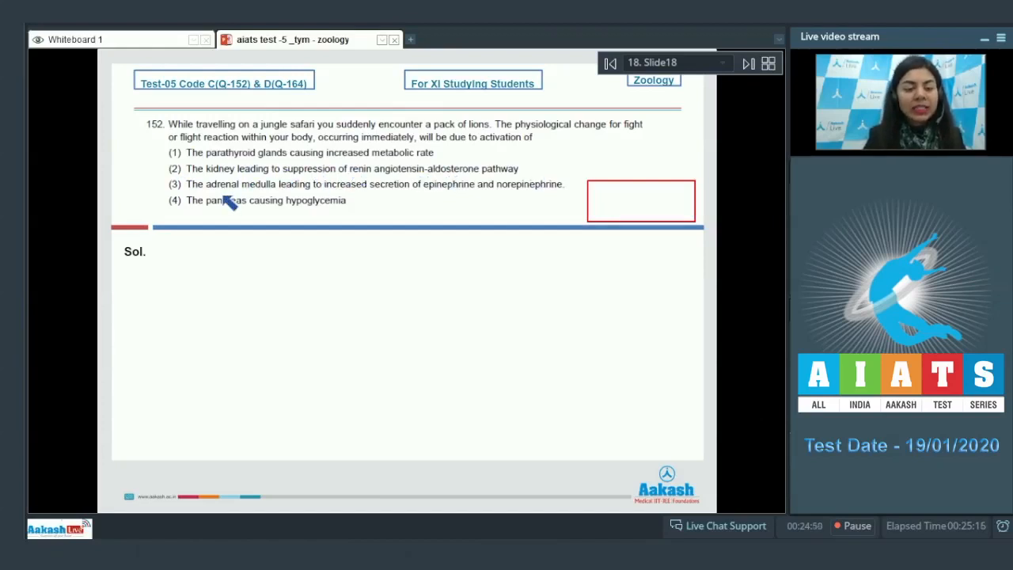
mouse_move(392, 194)
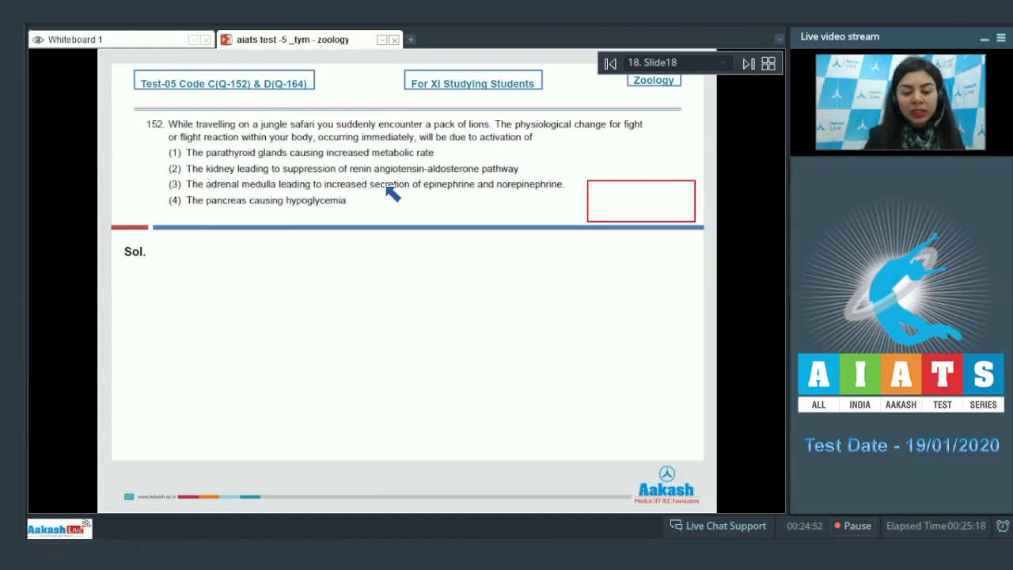
mouse_move(514, 202)
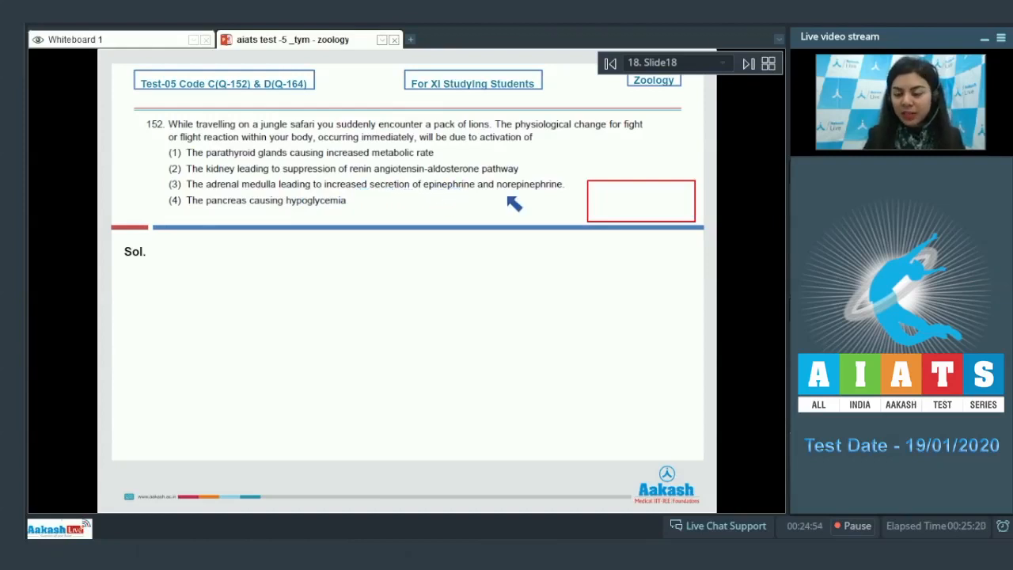
mouse_move(289, 212)
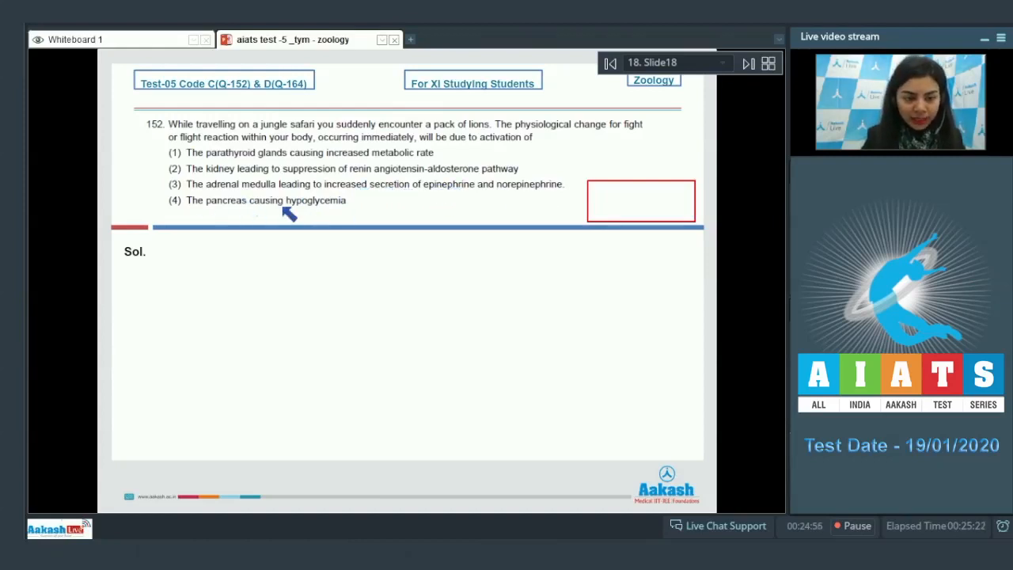
mouse_move(352, 220)
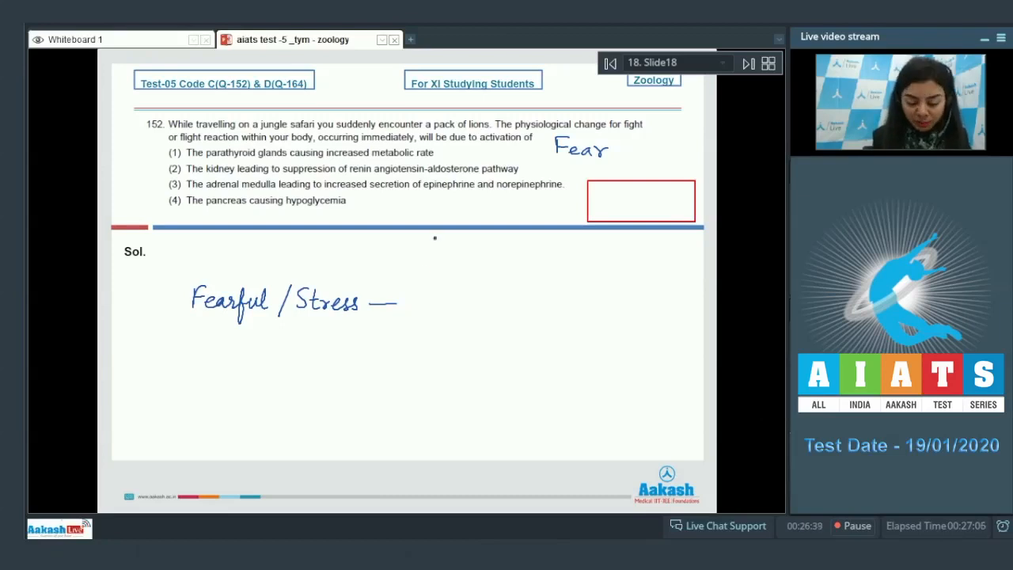
- Write 'Fearful / Stress – Emergency hormones (Flight or fight)', tick option 3, underline adrenal medulla
drag(411, 312, 423, 297)
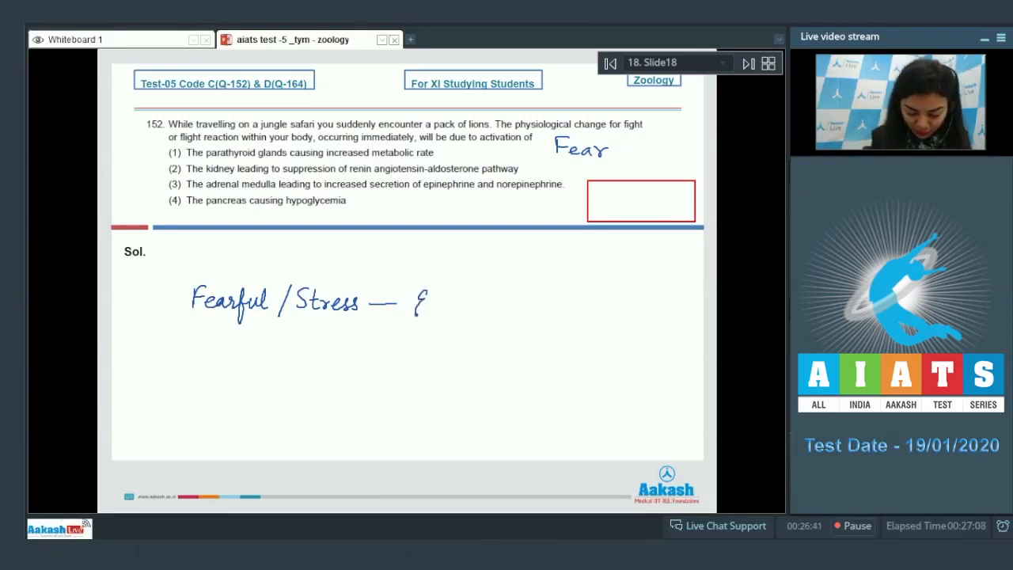
drag(411, 309, 494, 316)
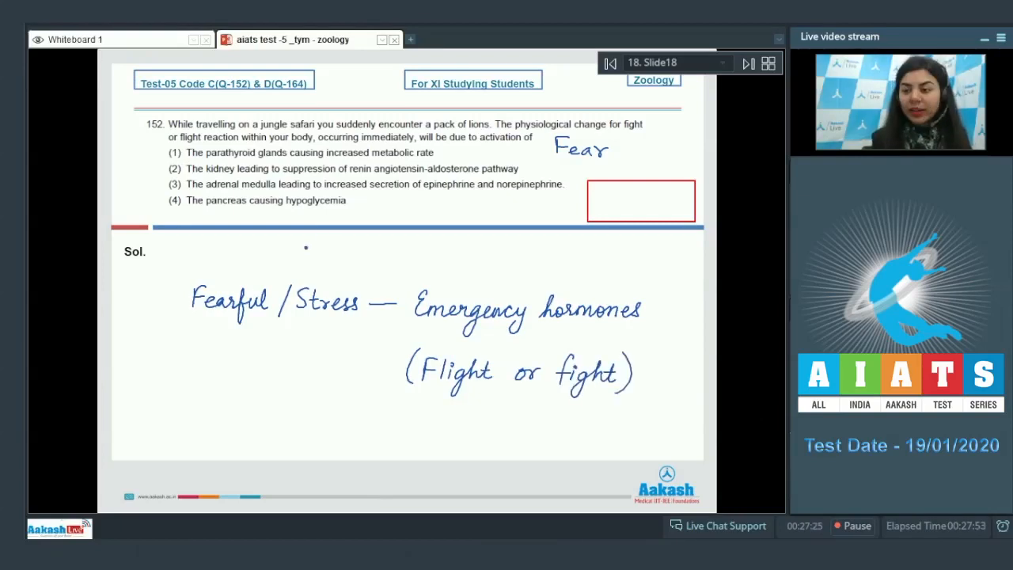
drag(166, 190, 182, 180)
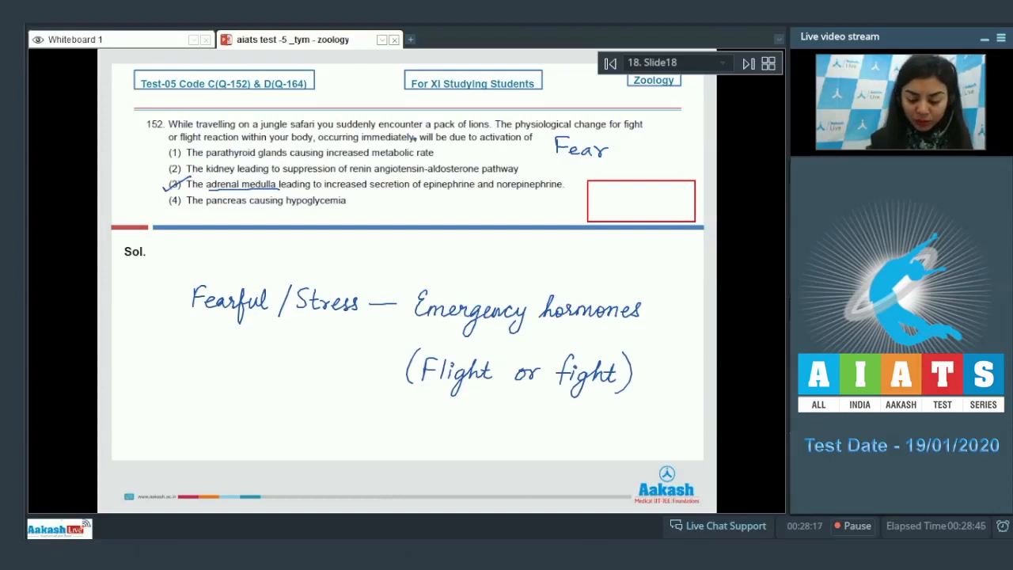
- Underline 'Flight or fight' in the solution and begin 'An' in the answer box
click(445, 154)
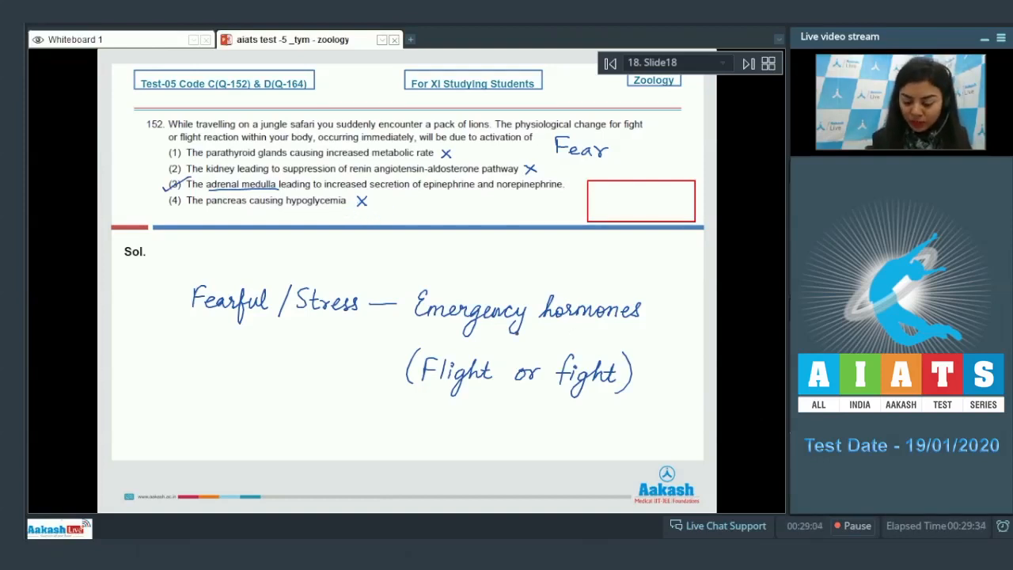
drag(407, 393, 641, 393)
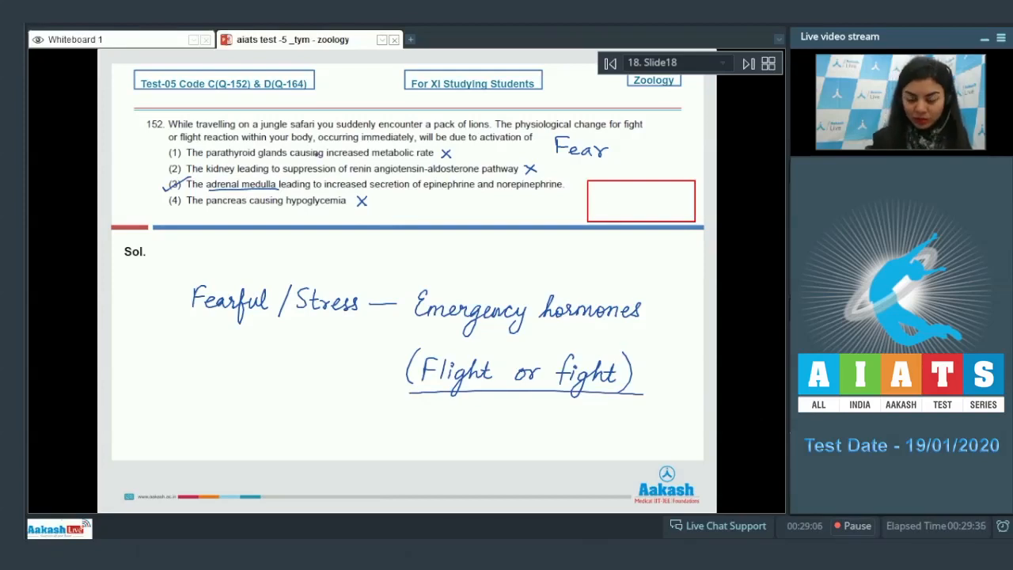
text(An)
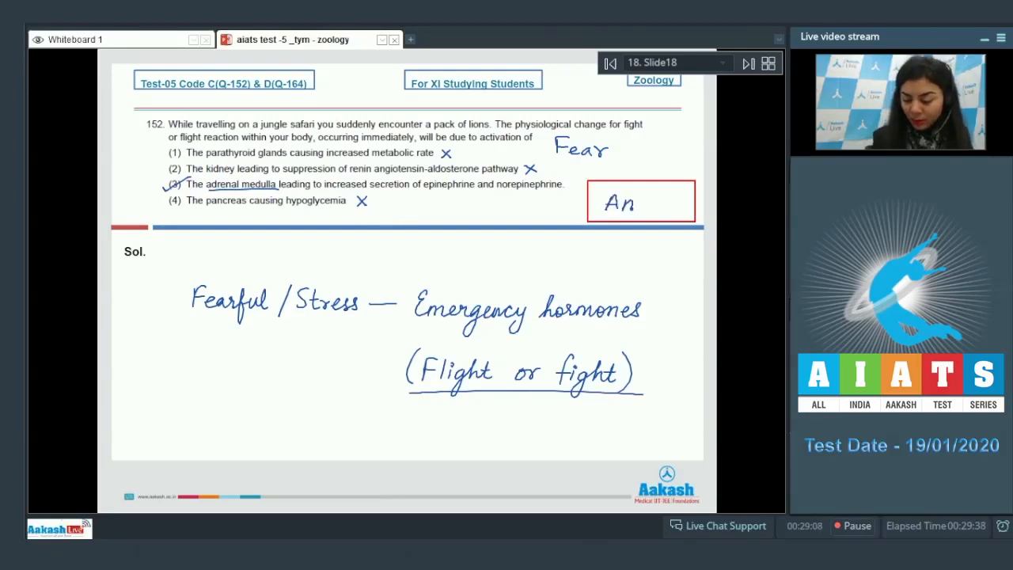
- On question 153, note that thymus gland atrophy lowers immunity
click(746, 63)
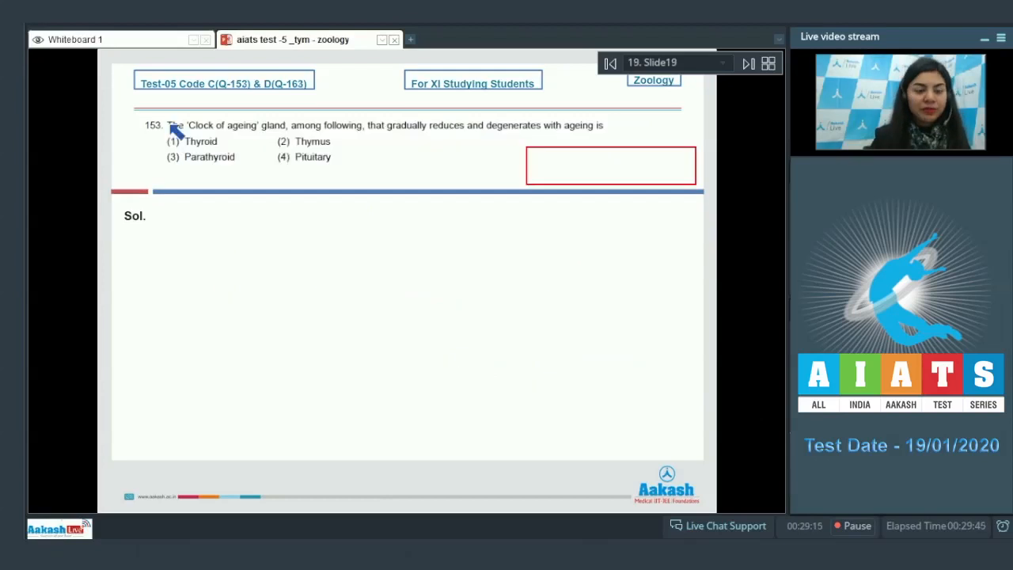
mouse_move(281, 138)
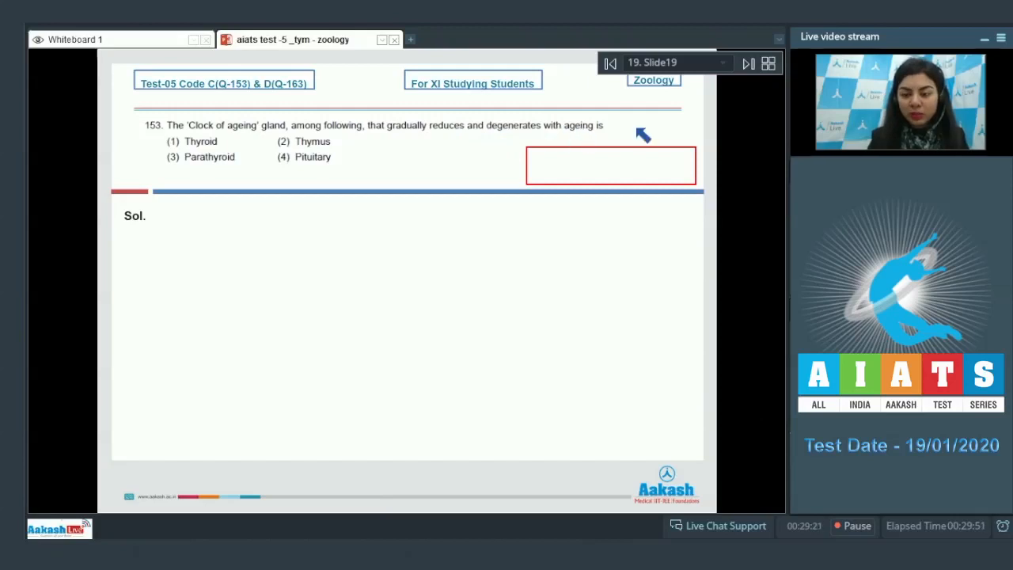
mouse_move(269, 143)
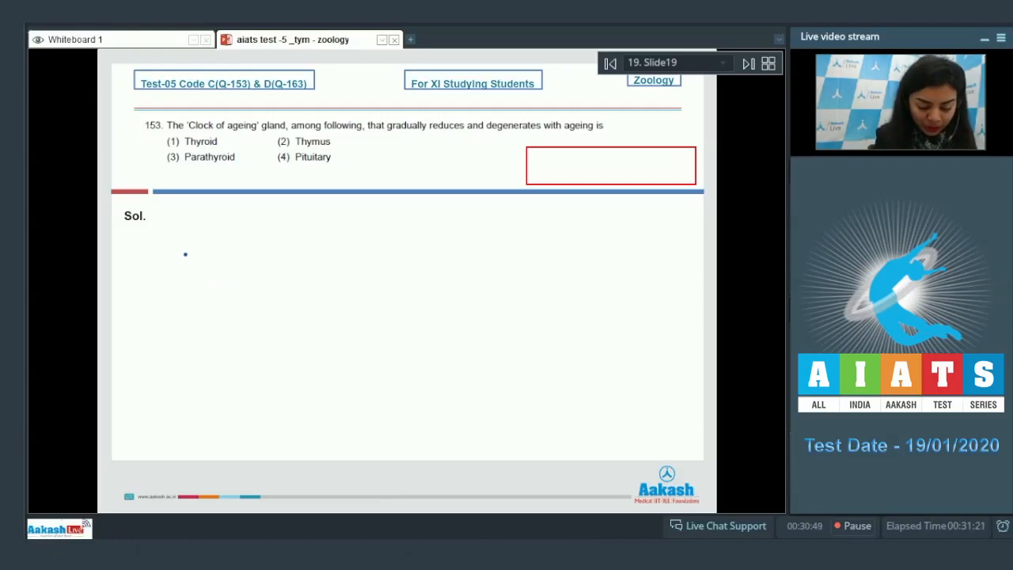
drag(168, 269, 217, 265)
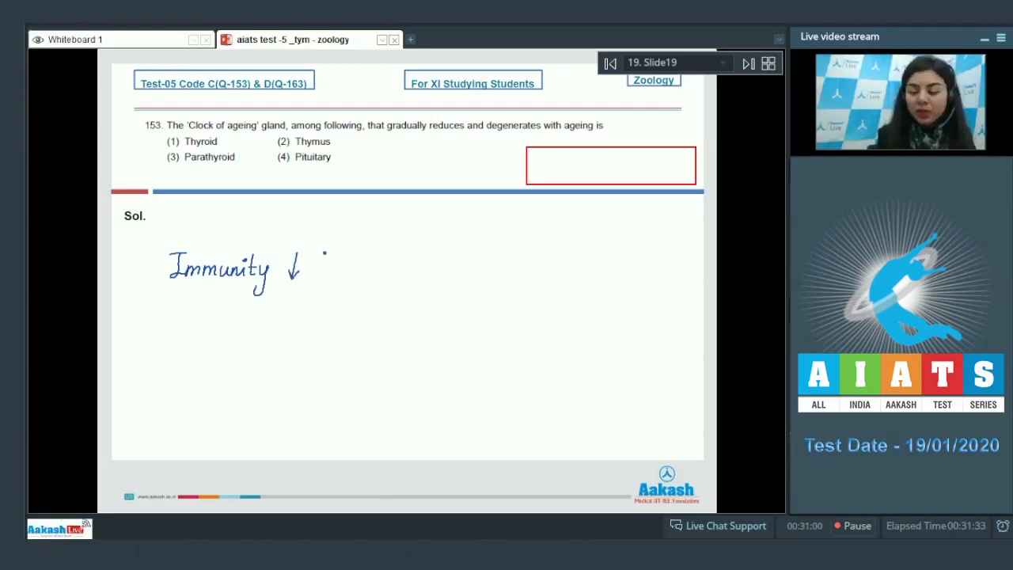
drag(316, 272, 366, 271)
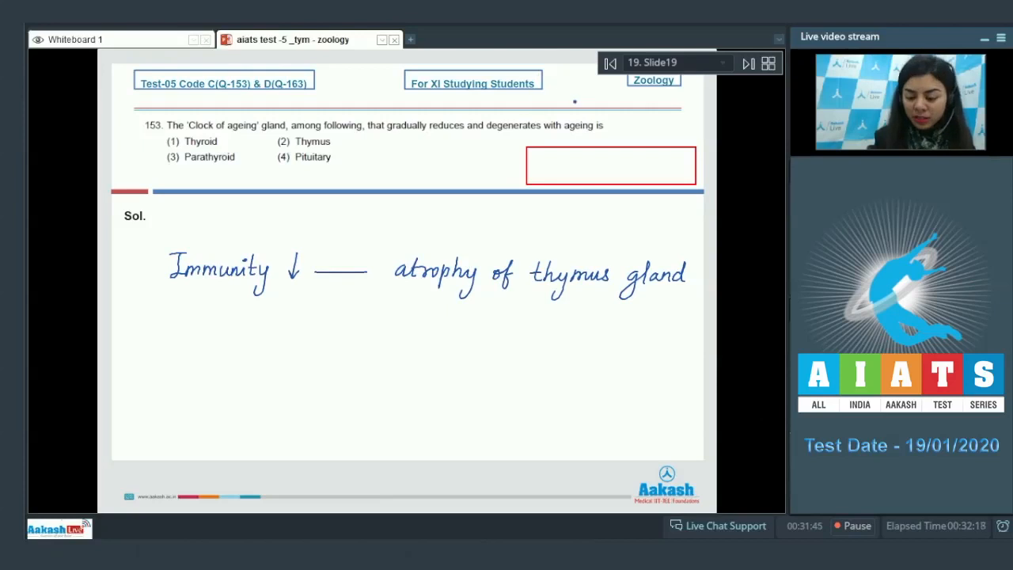
- Circle 'degenerates with ageing', tick Thymus, write 'Ans - 2', and advance to question 154
drag(481, 125, 590, 127)
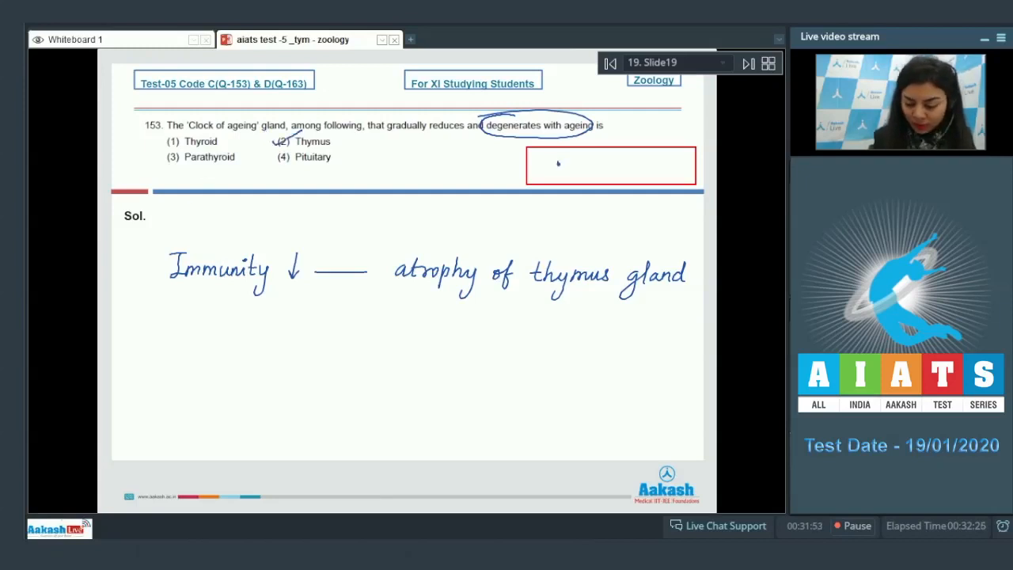
text(Ans - 2)
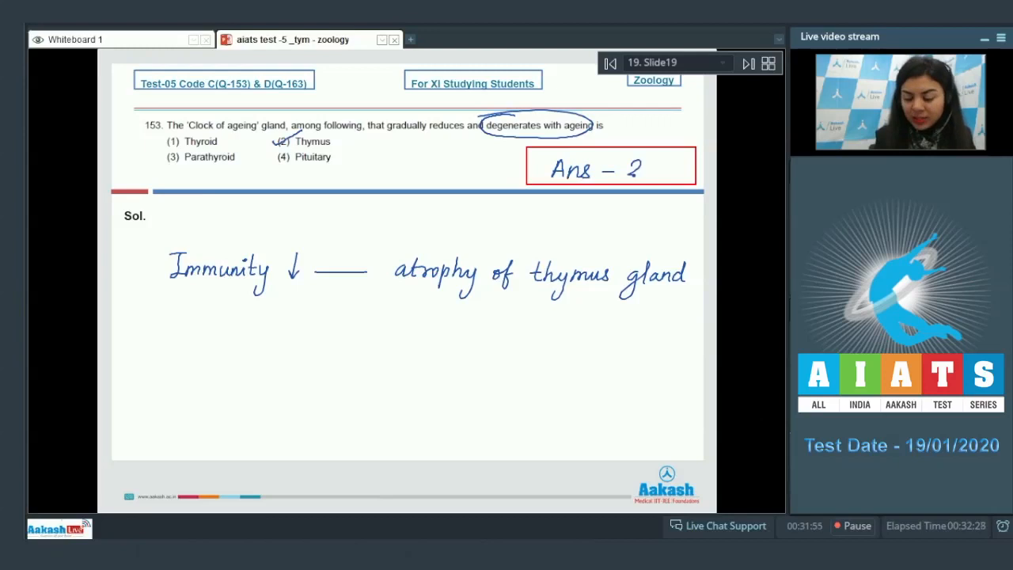
click(746, 63)
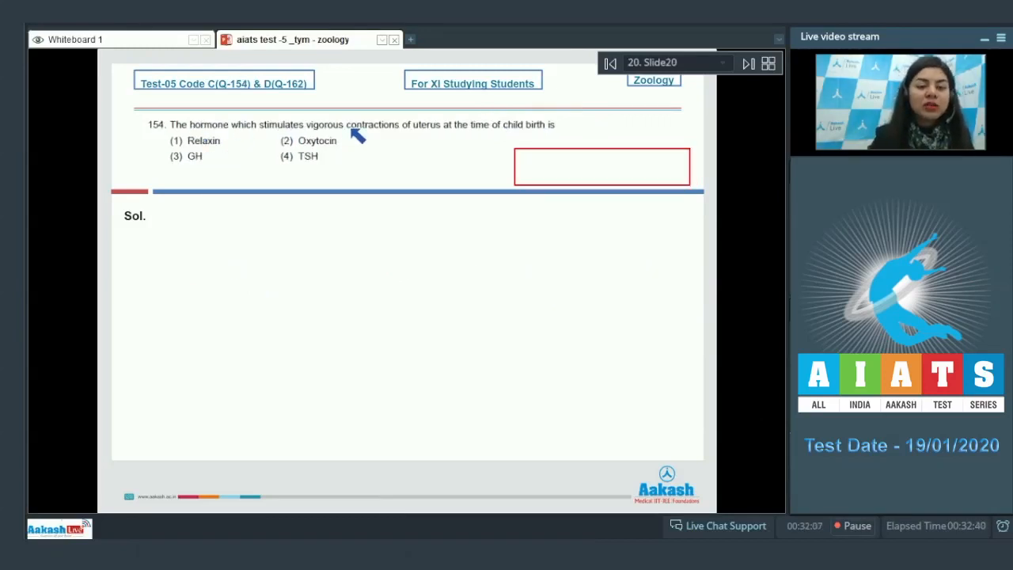
mouse_move(467, 134)
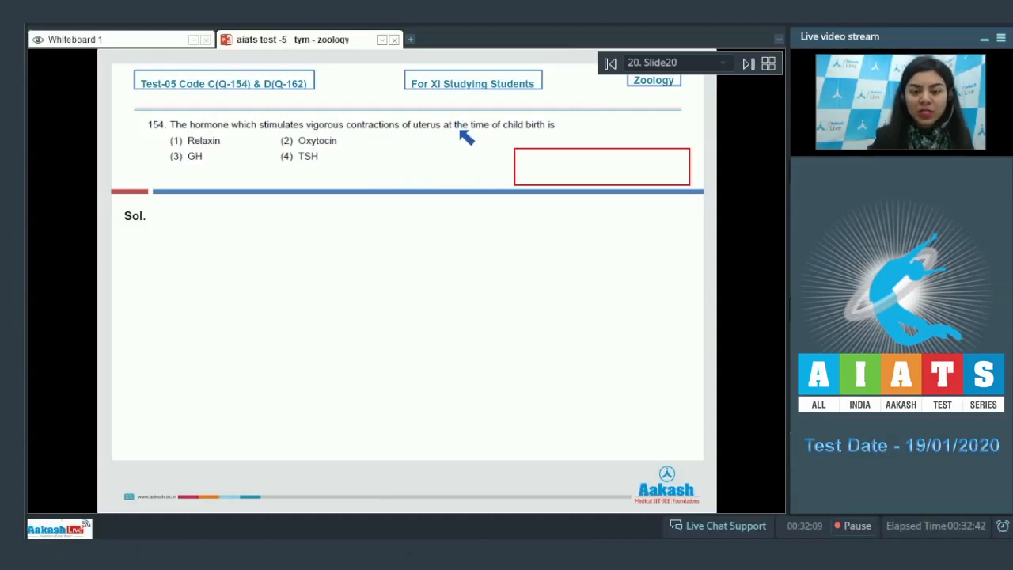
mouse_move(249, 156)
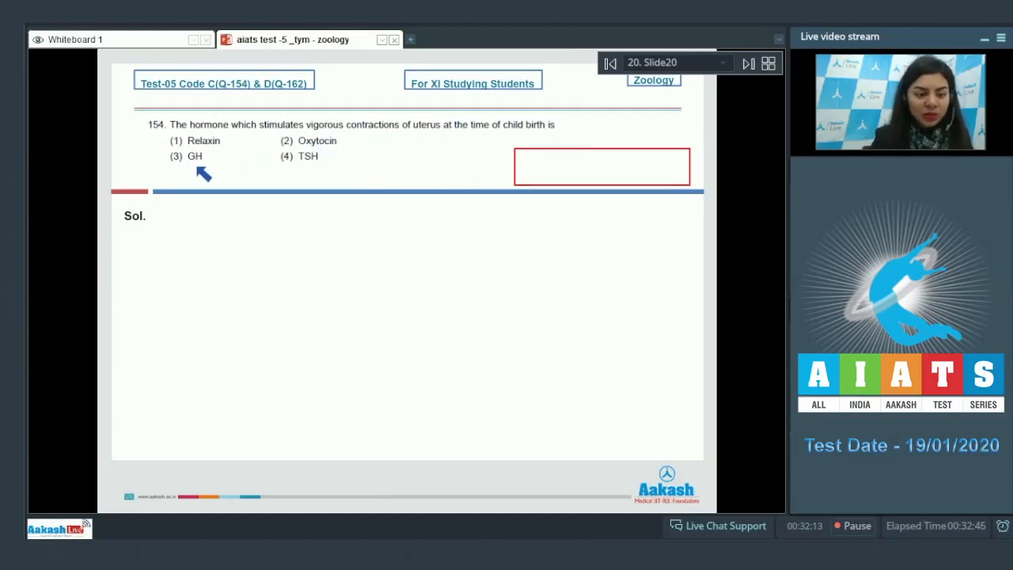
mouse_move(308, 160)
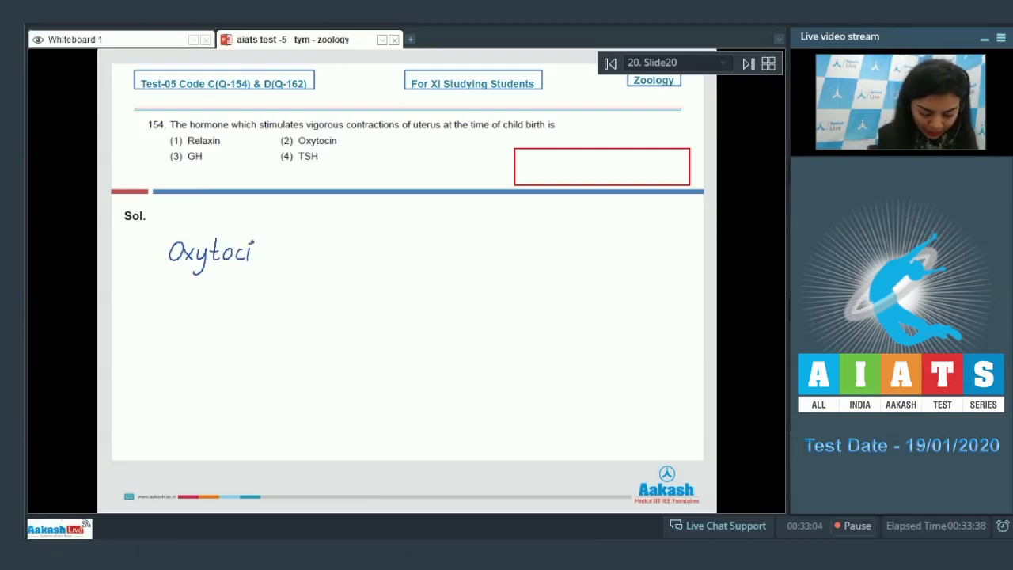
- Explain oxytocin causes uterine contractions and milk ejection, start 'Ans -', and advance to question 155
drag(253, 254, 325, 253)
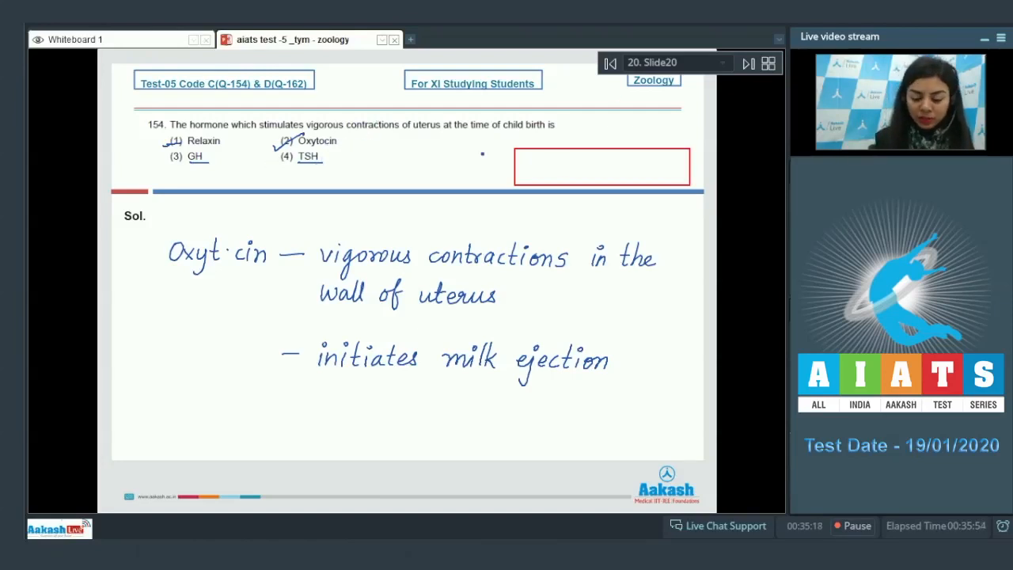
text(Ans -)
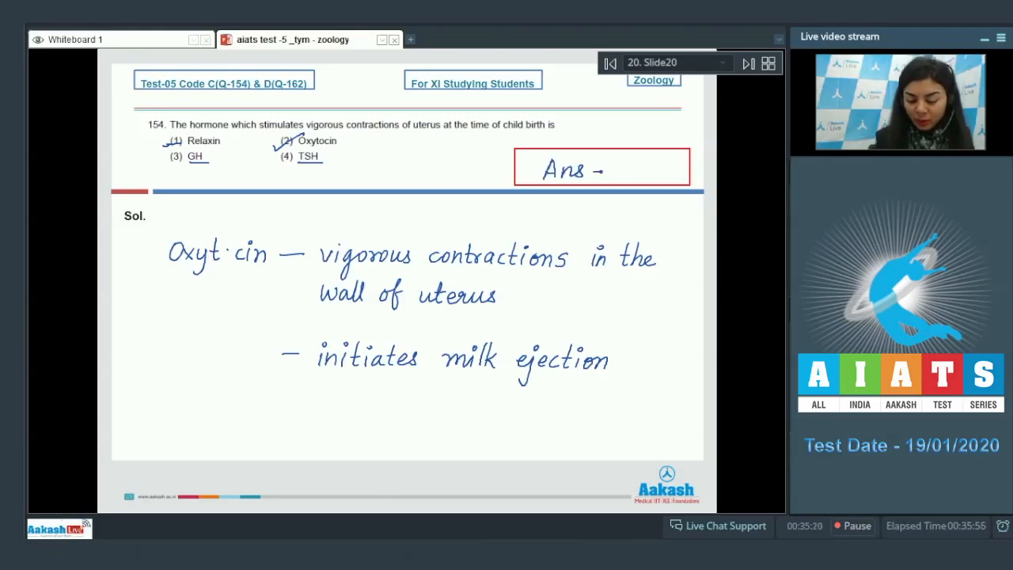
click(746, 63)
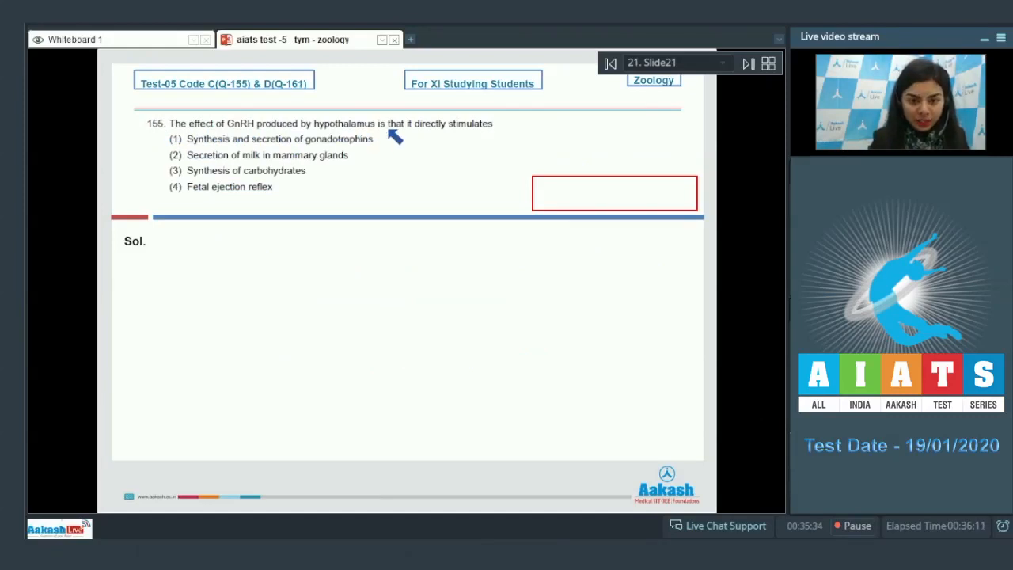
mouse_move(213, 150)
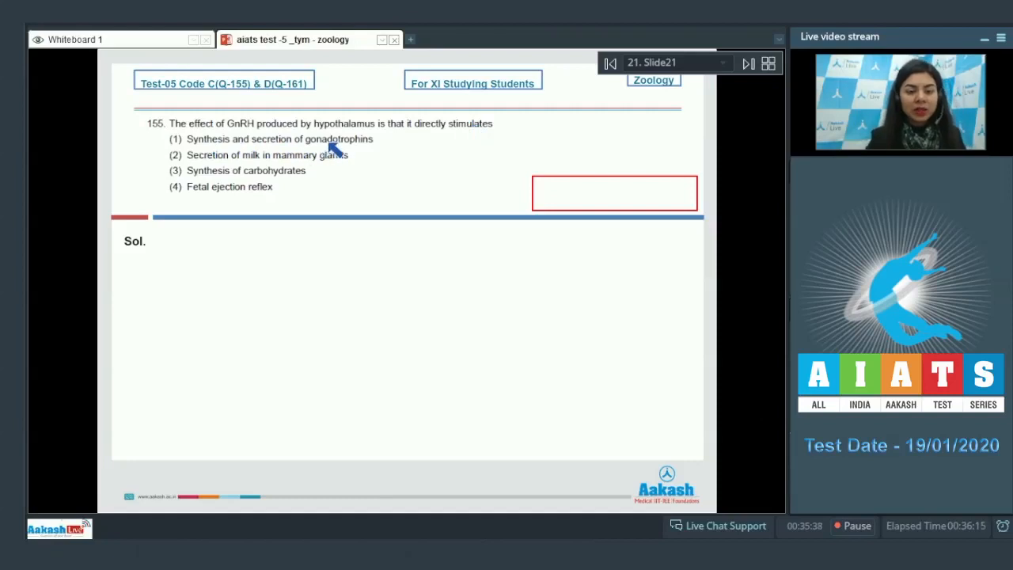
mouse_move(242, 166)
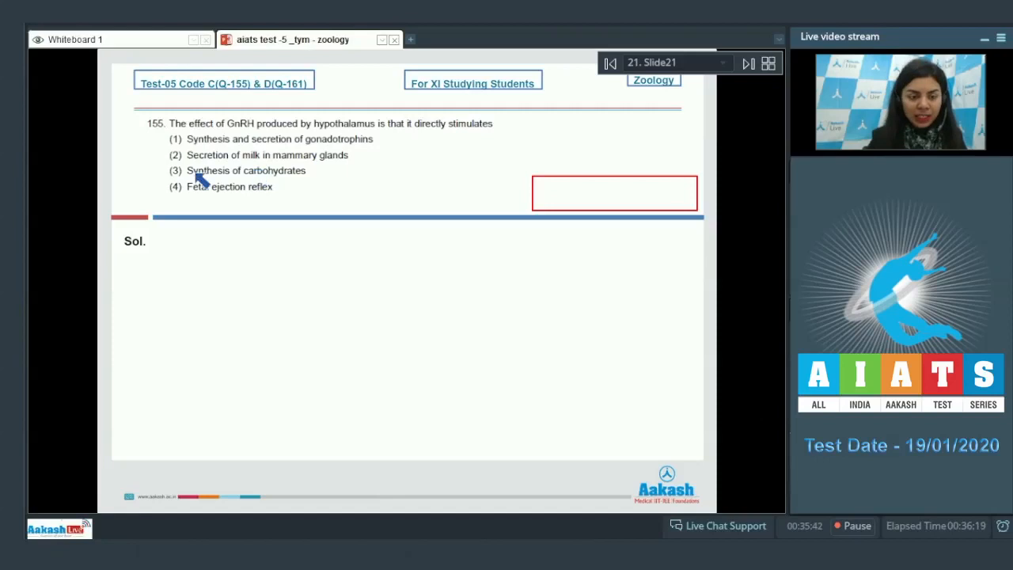
mouse_move(289, 182)
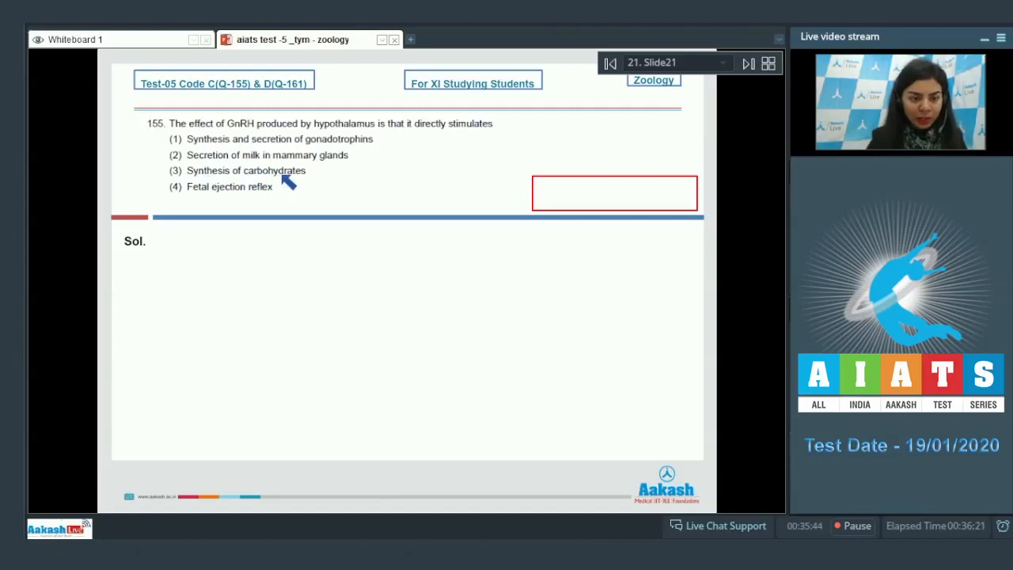
mouse_move(294, 194)
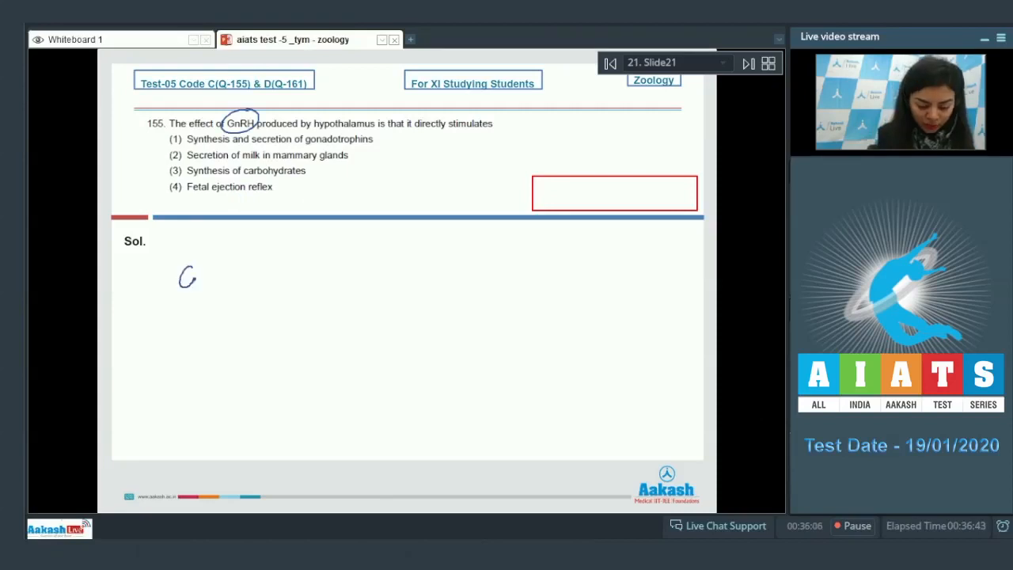
- Circle GnRH, diagram GnRH → anterior pituitary → gonadotrophins (FSH, LH), mark options, write 'Ans - 1'
drag(178, 280, 229, 277)
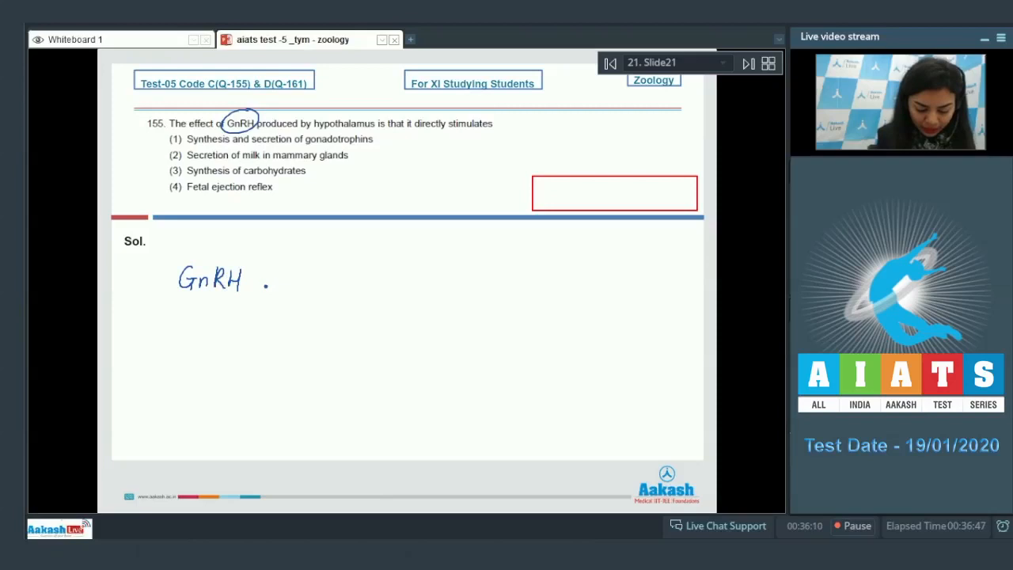
drag(269, 283, 332, 283)
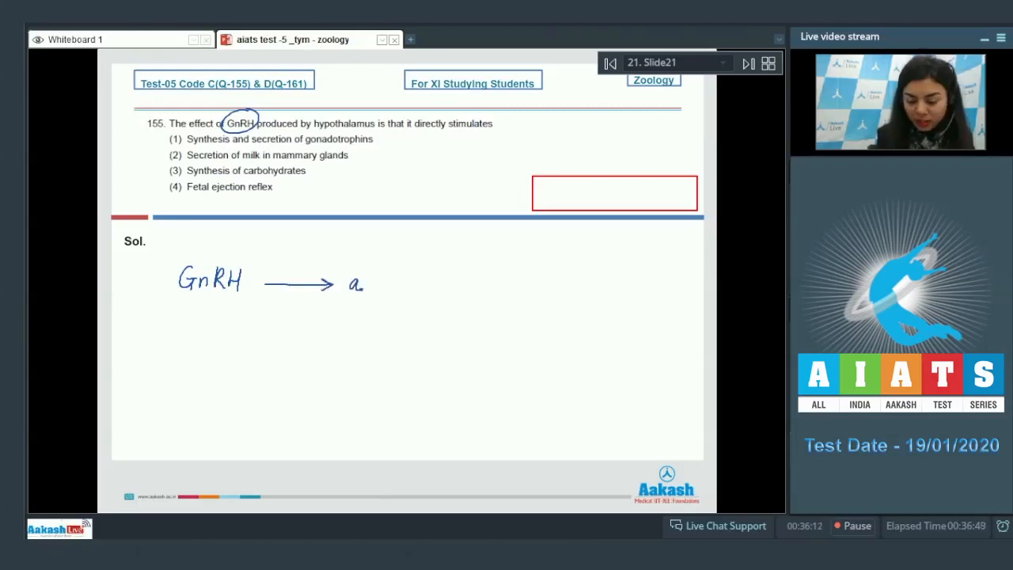
text(anterior →)
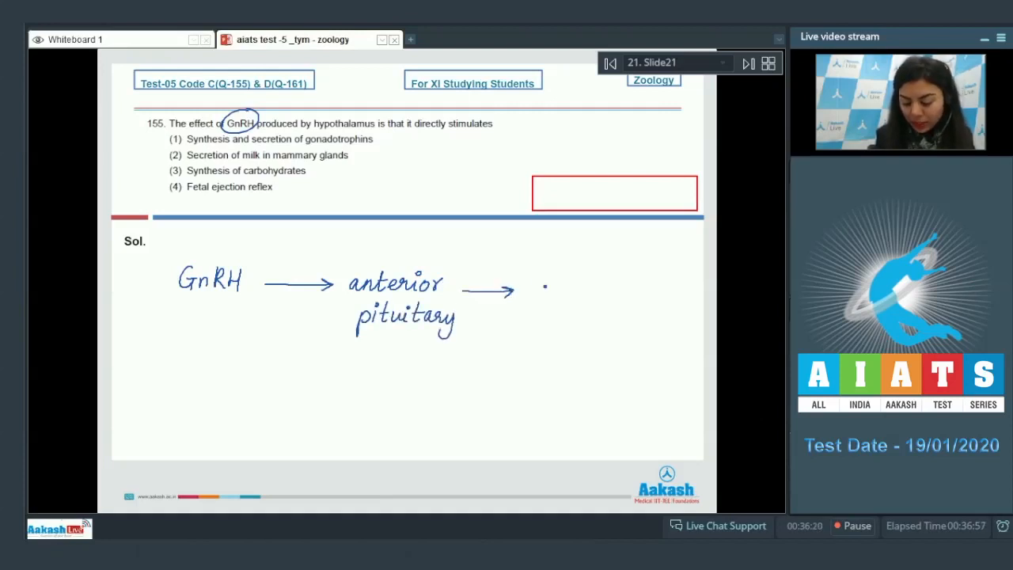
text(Gonadotrophins)
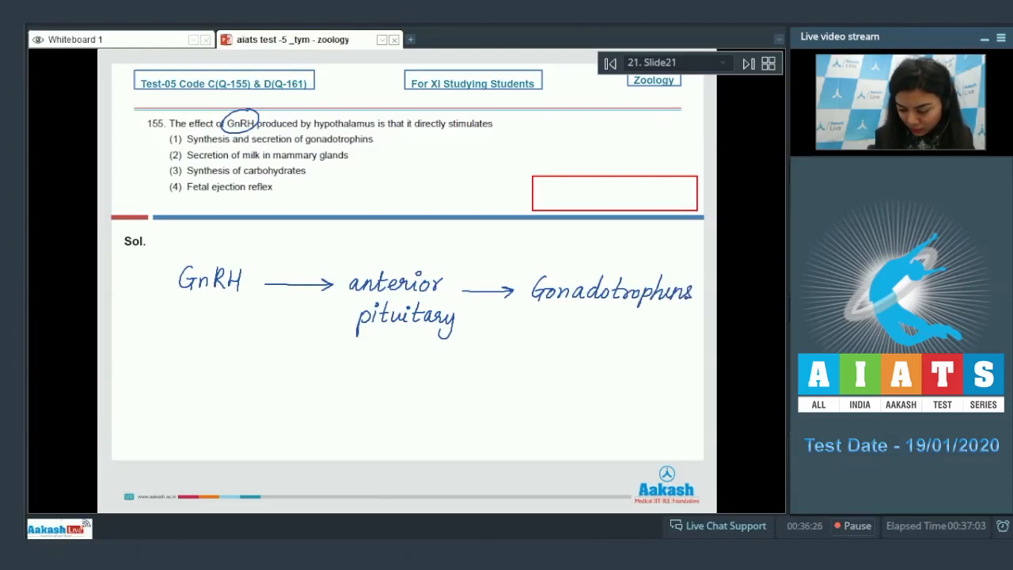
drag(566, 329, 601, 309)
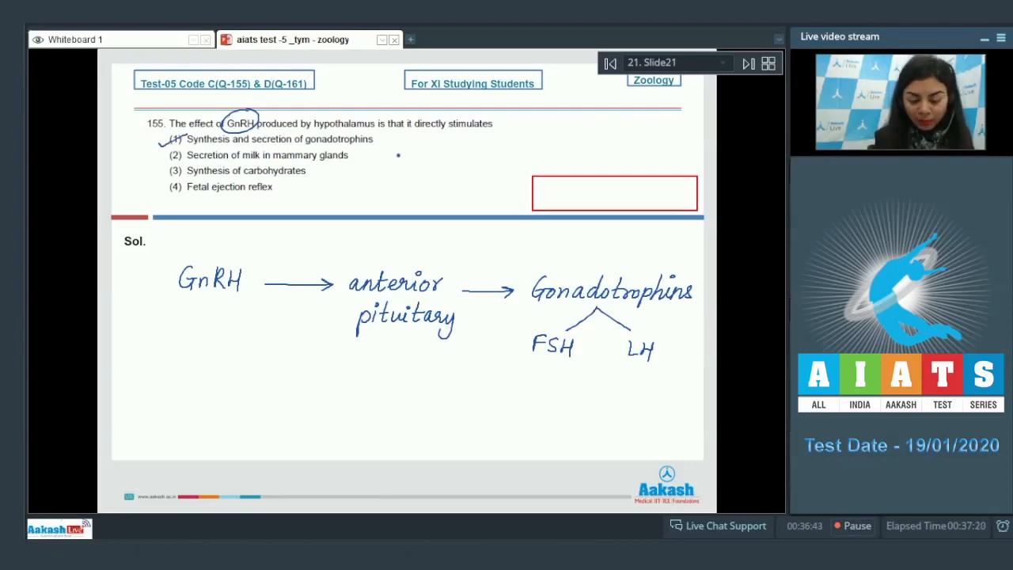
drag(364, 156, 400, 156)
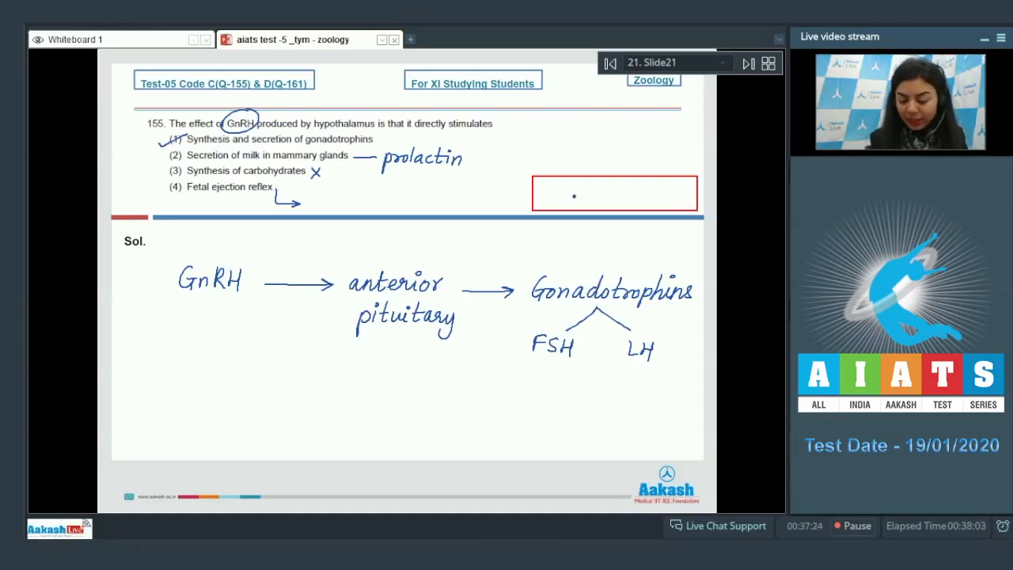
text(Ans - 1)
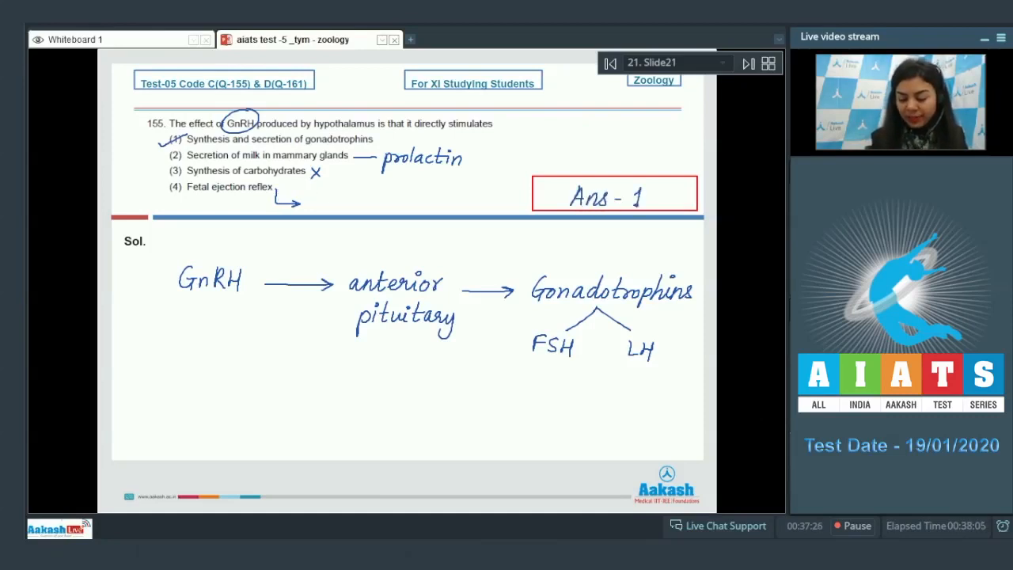